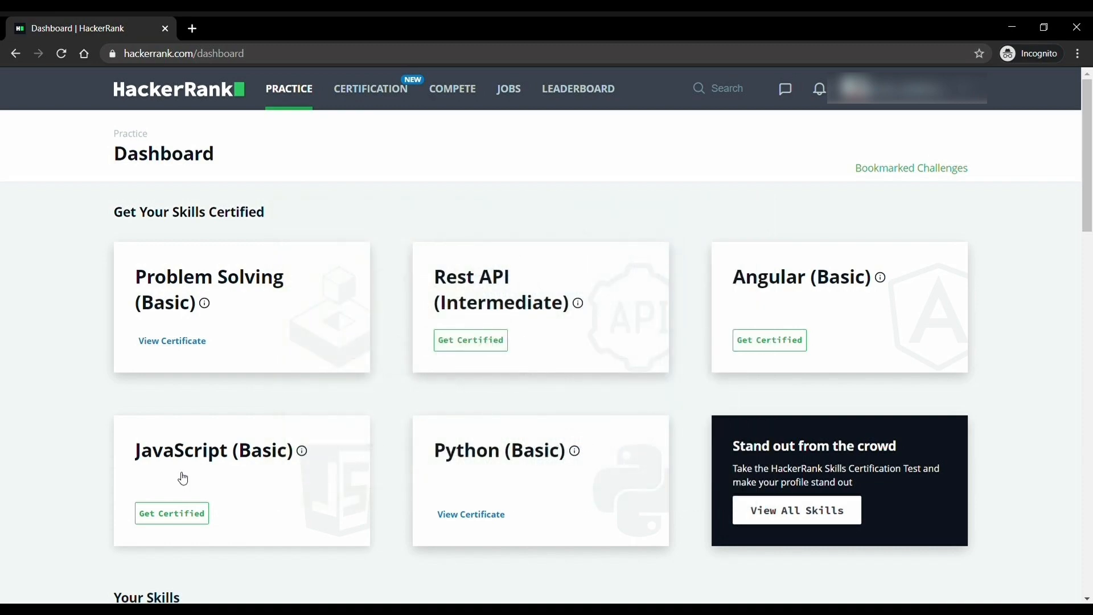
Start the JavaScript (Basic) skills certification test from the dashboard's Get Certified card.
left_click(172, 513)
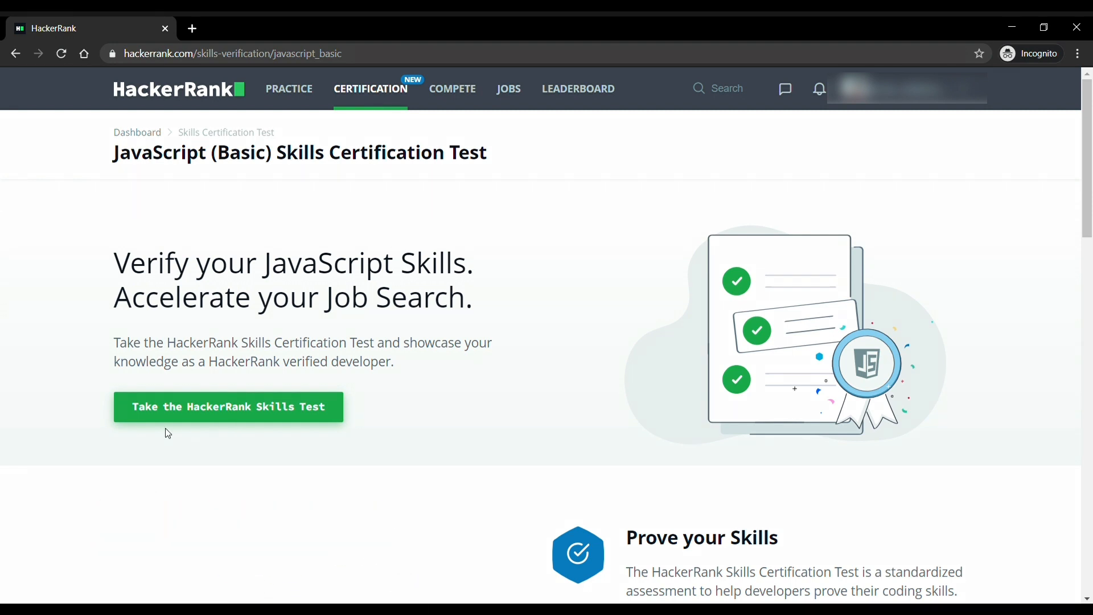
left_click(227, 406)
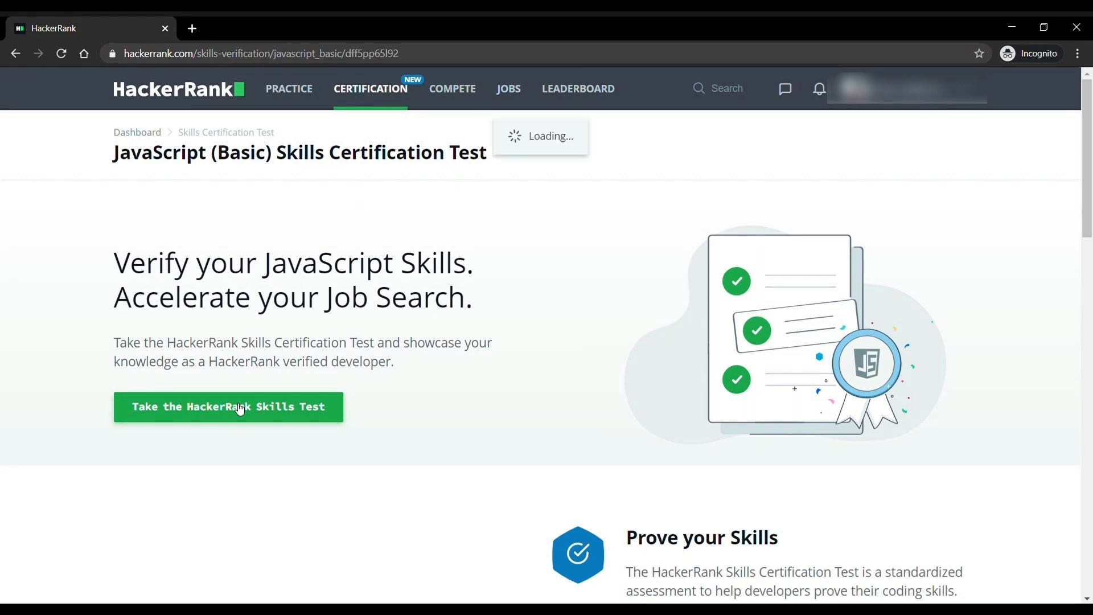
Proceed with the profile details and launch the test via Take Test until the environment is ready.
left_click(228, 408)
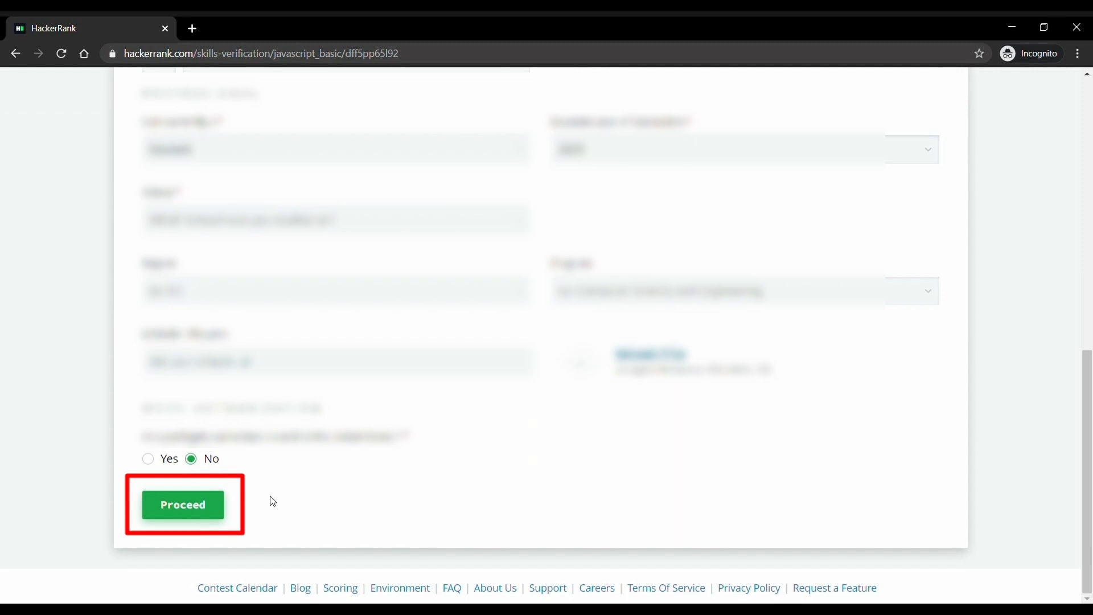
left_click(182, 505)
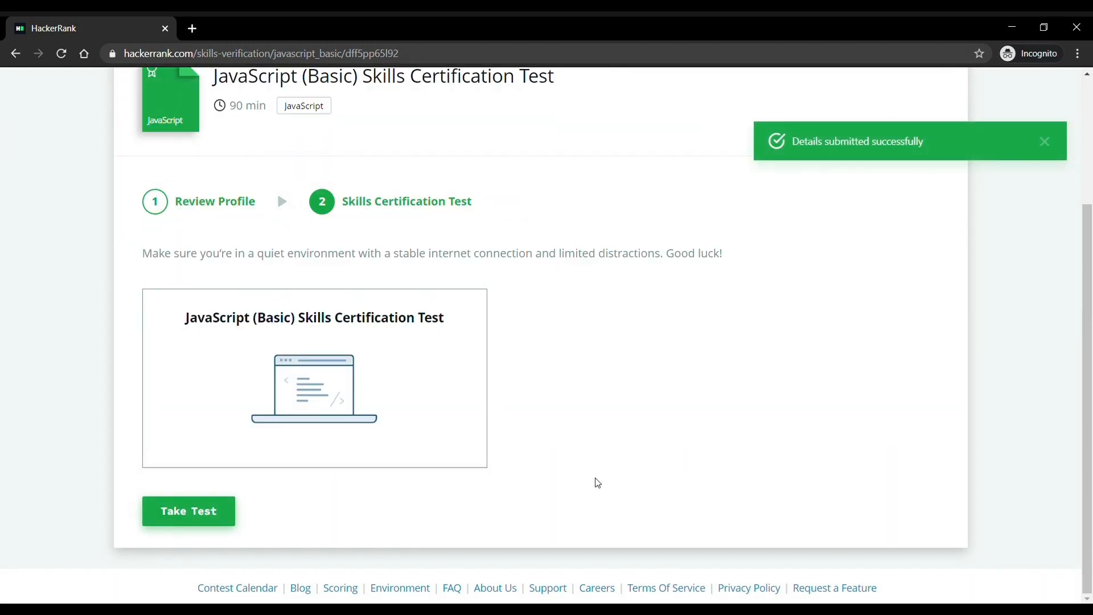
left_click(188, 510)
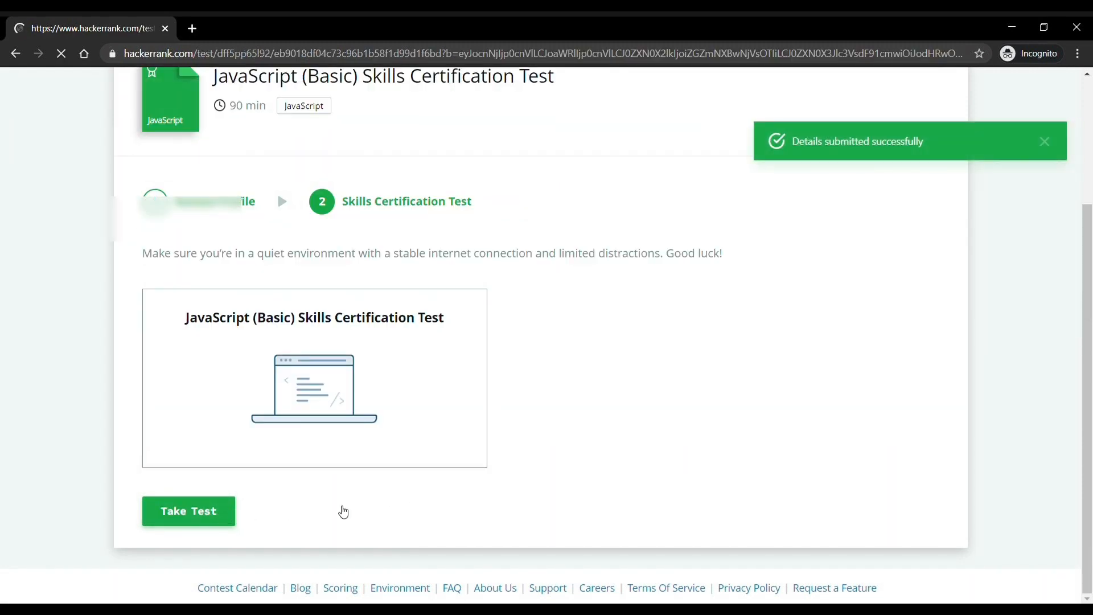
left_click(187, 511)
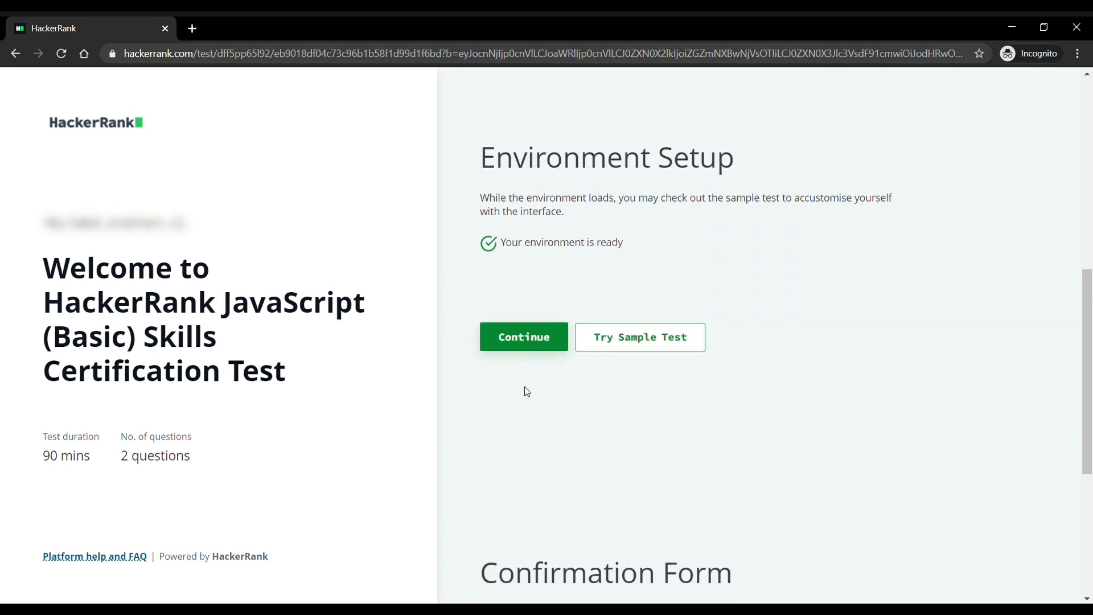
Agree & Start the test, then choose Solve Question for JavaScript: Strip Property.
scroll("down", 3)
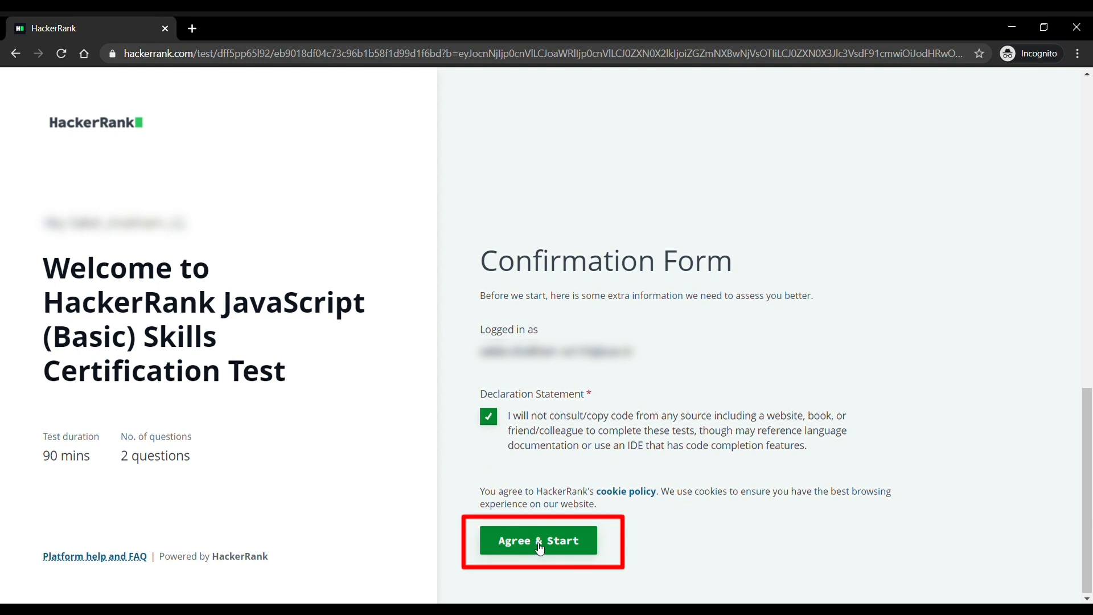
left_click(537, 540)
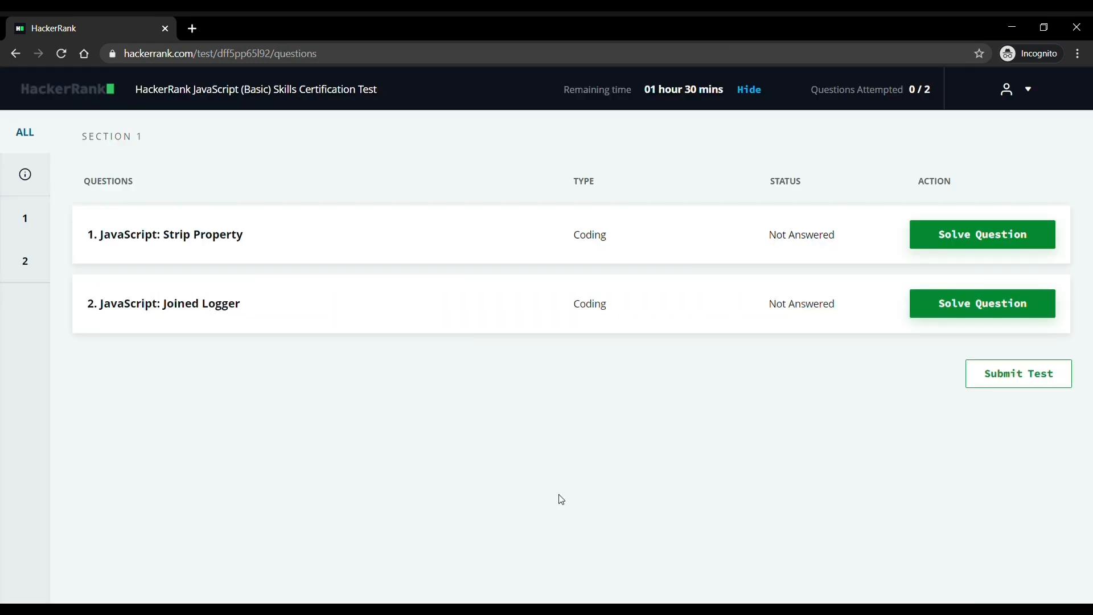
mouse_move(558, 486)
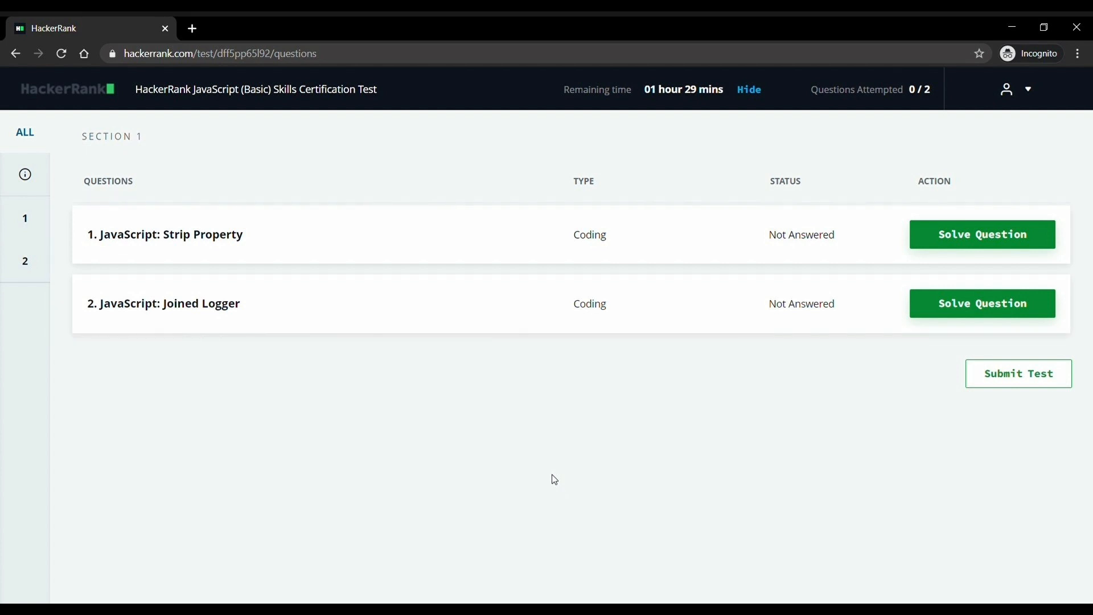
mouse_move(306, 340)
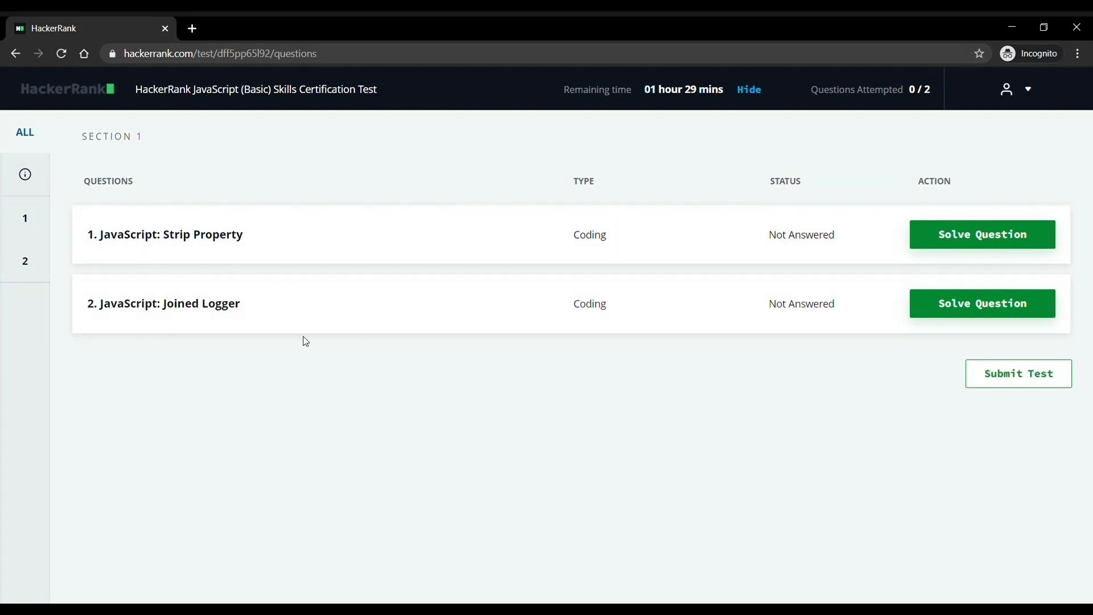
left_click(982, 233)
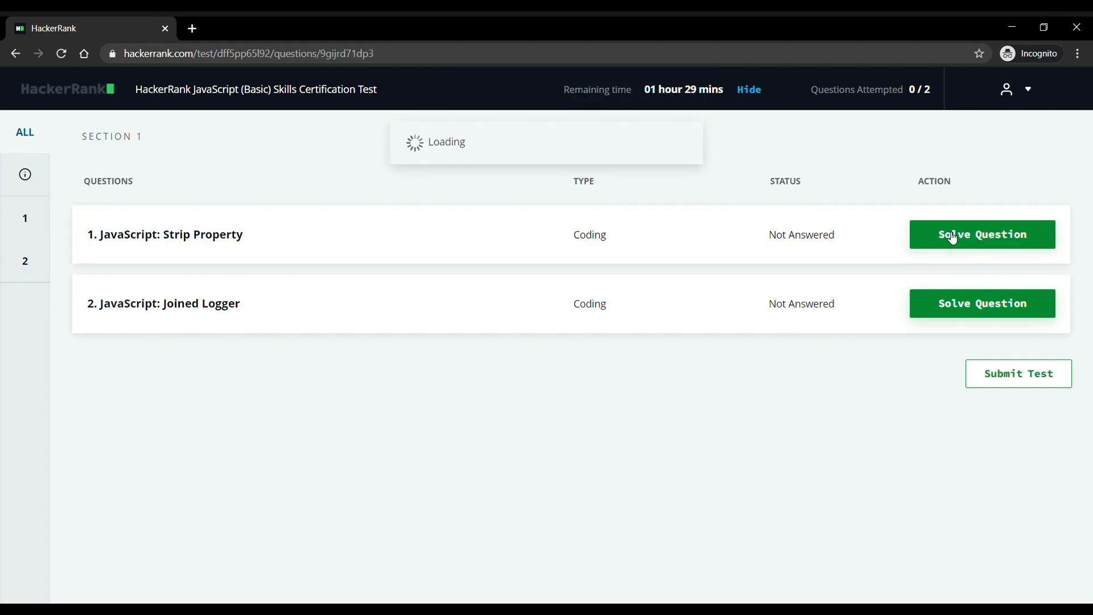
Review the Strip Property statement and Sample Case 0, then place the cursor in the stripProperty body.
left_click(981, 235)
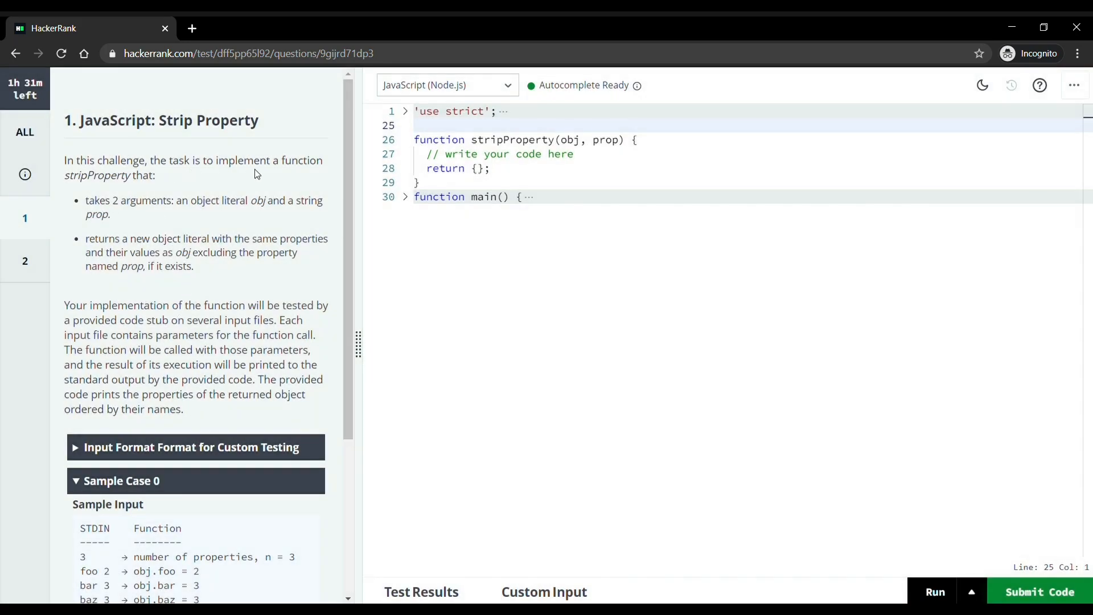
mouse_move(208, 219)
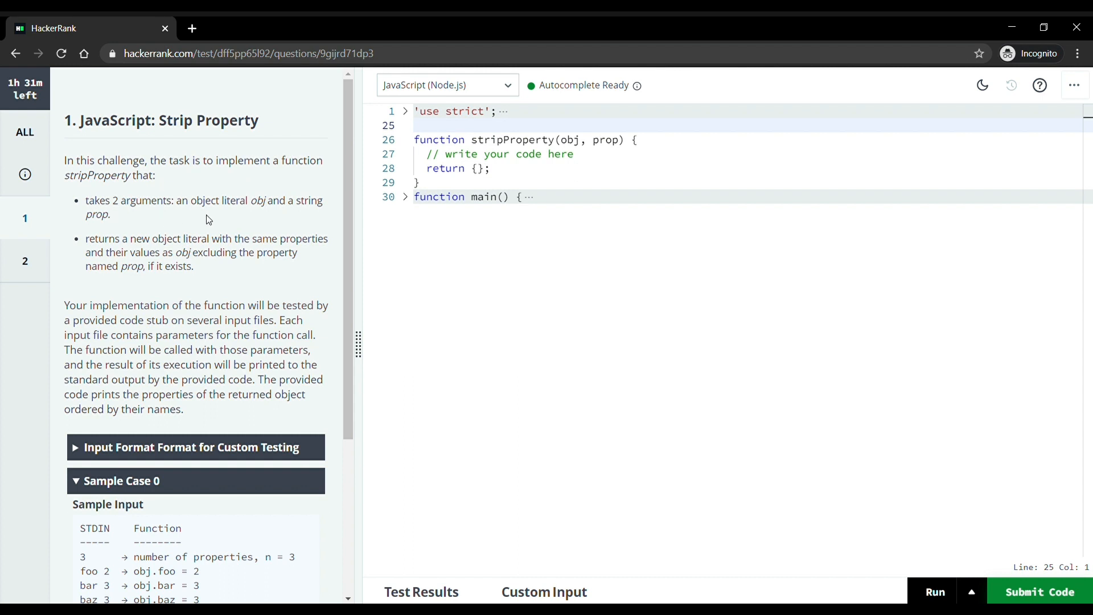
mouse_move(231, 269)
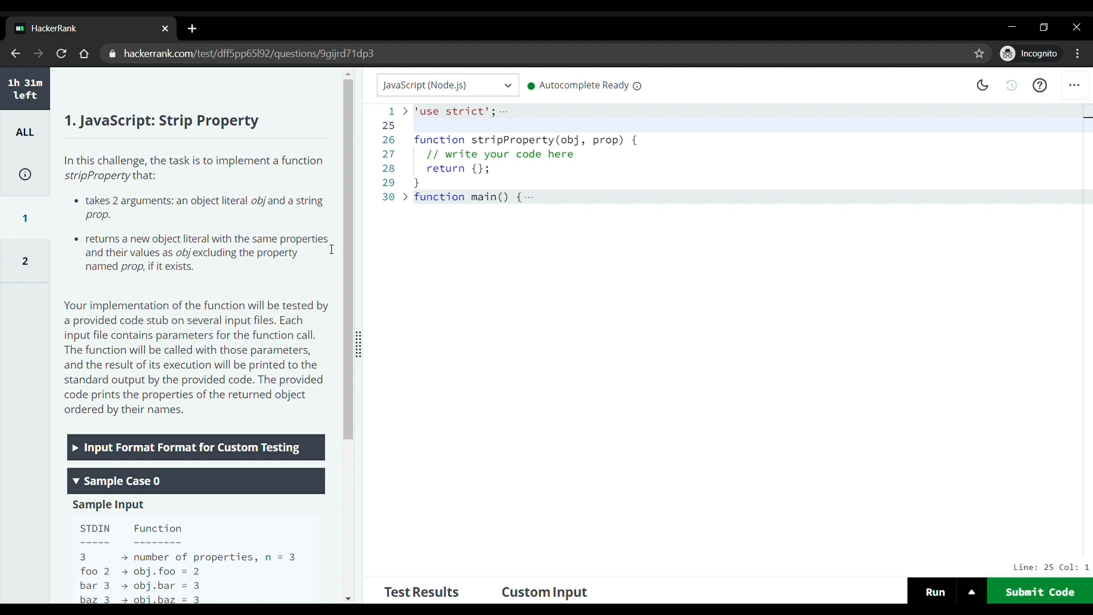
scroll("down", 3)
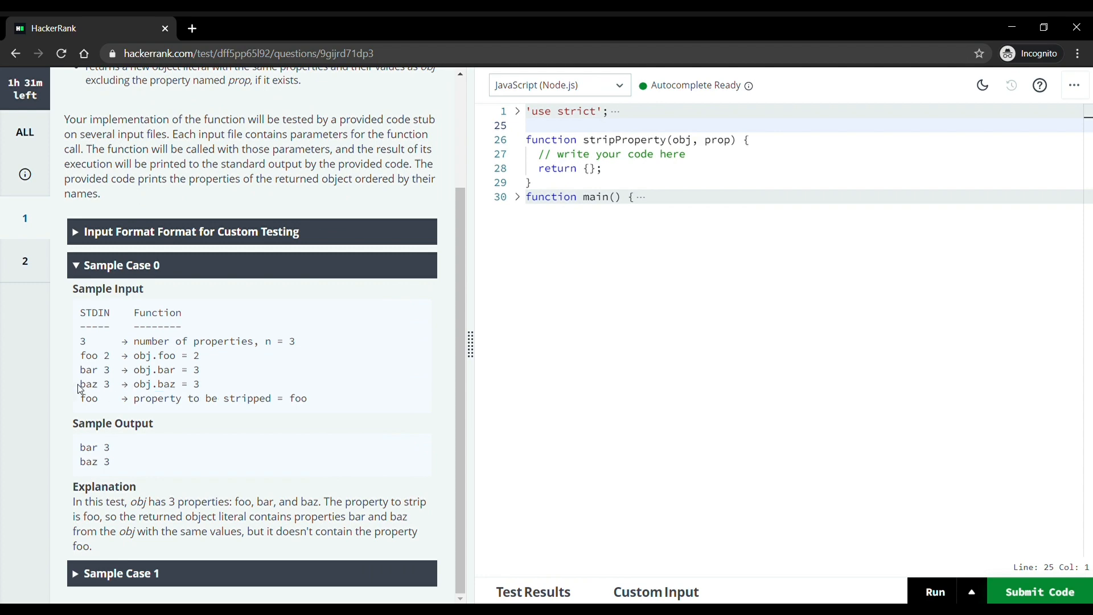
mouse_move(103, 422)
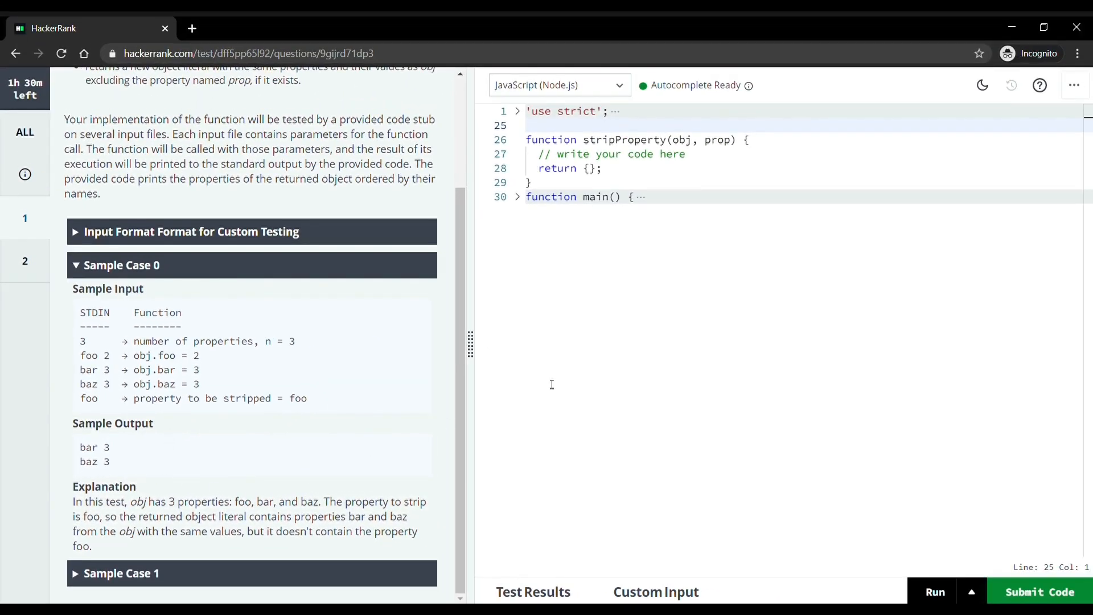
left_click(517, 197)
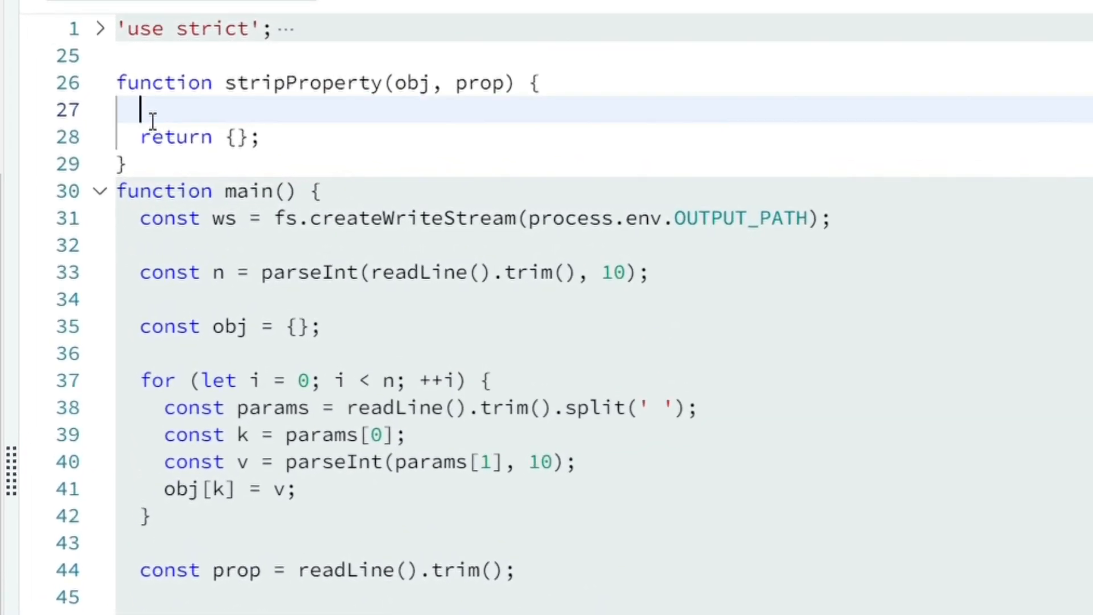
Write 'delete obj[prop]; return obj;' inside stripProperty.
type("delete obj")
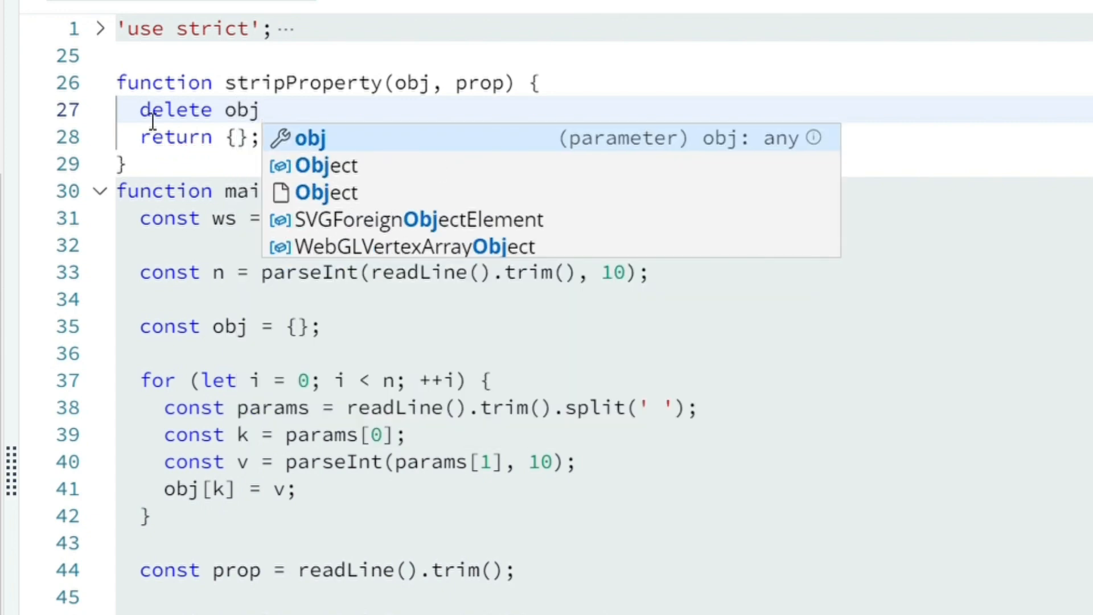
type("[prop]")
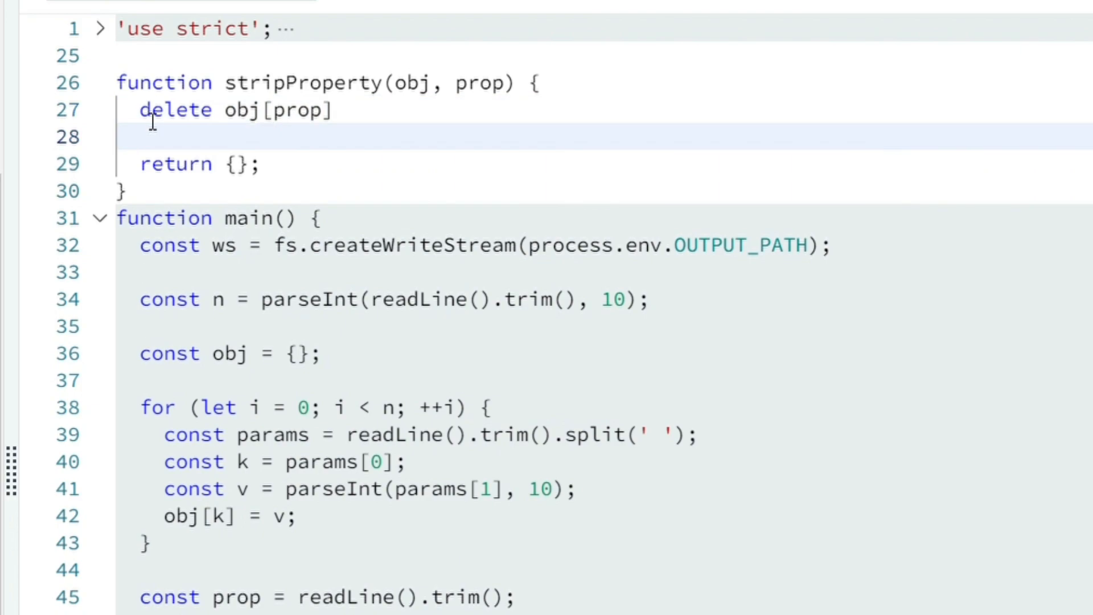
type("return")
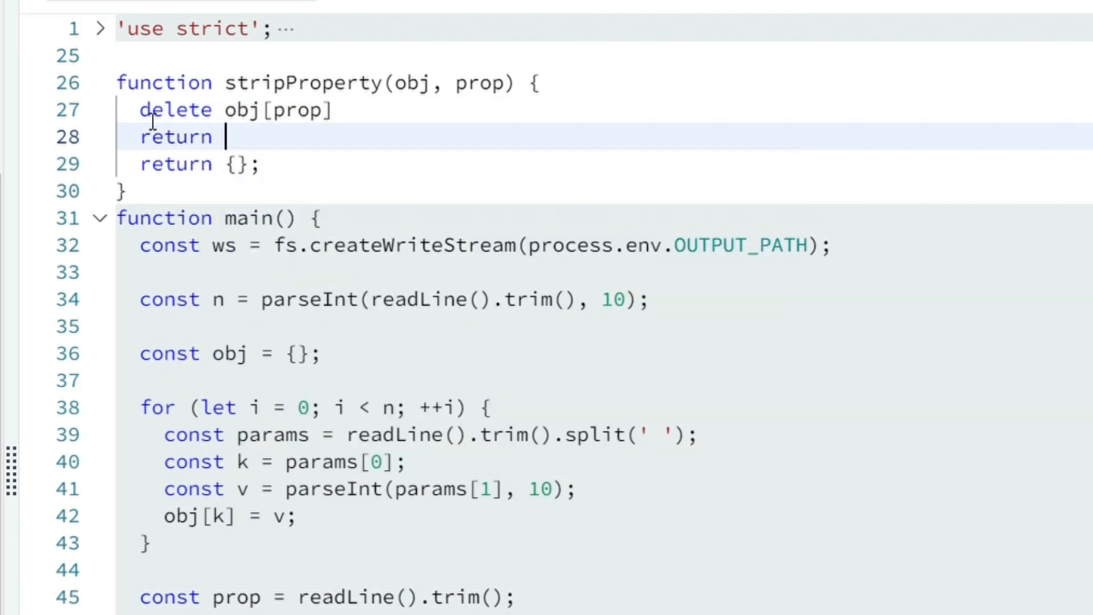
type("obj;")
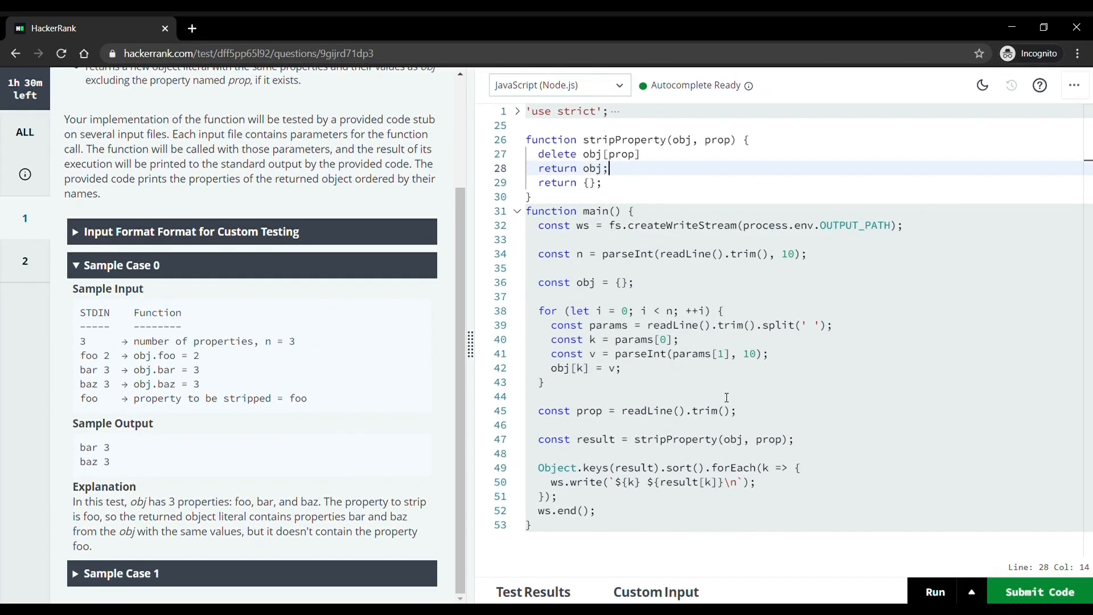
mouse_move(862, 596)
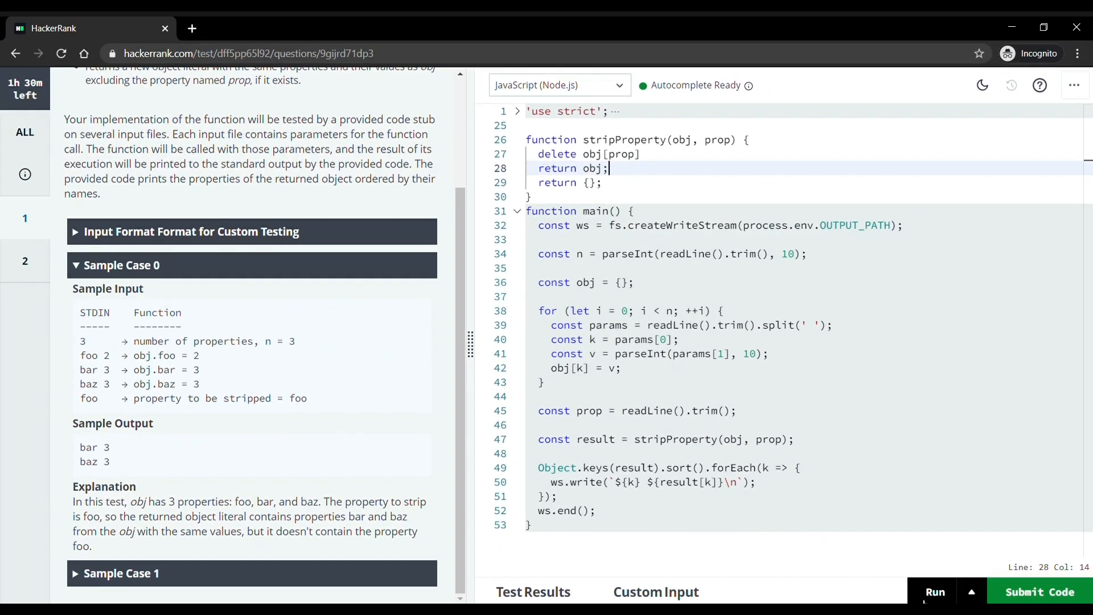
Run the solution on the sample case, then run all test cases and confirm every one passes.
left_click(934, 591)
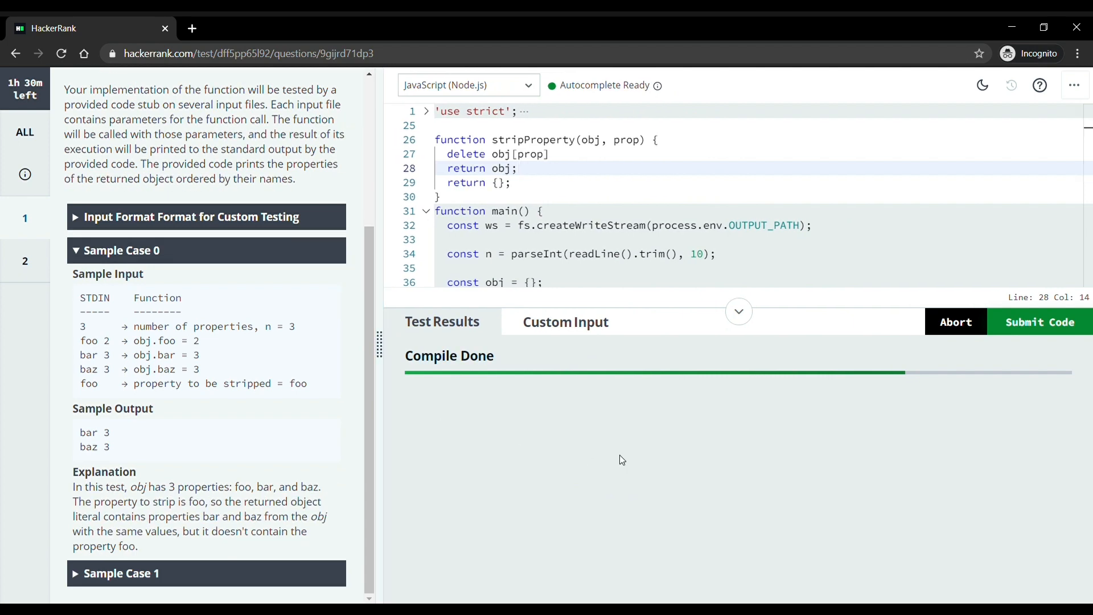
mouse_move(634, 461)
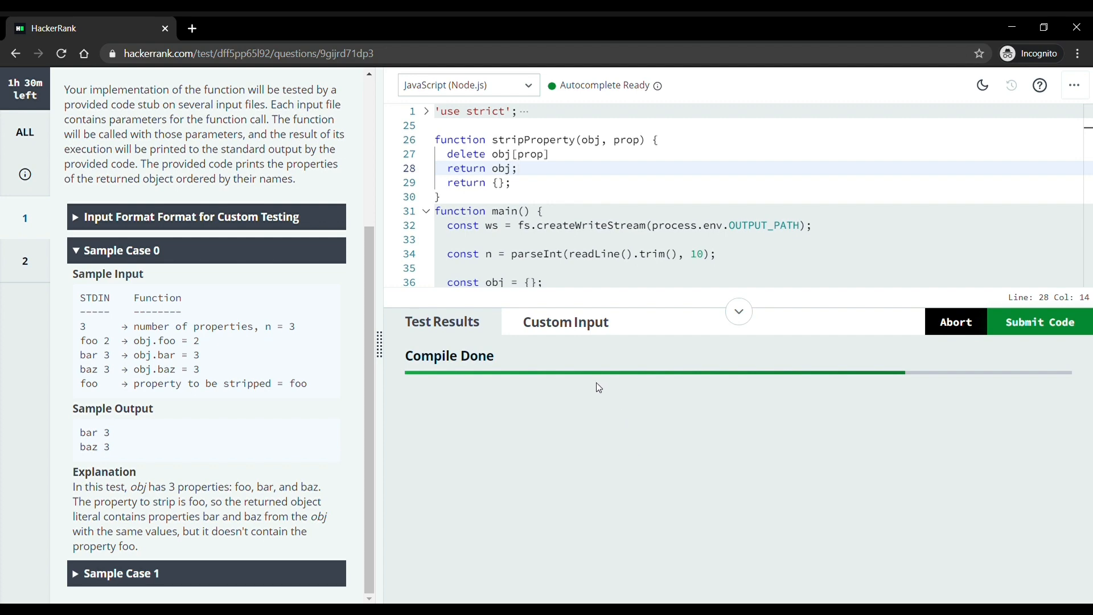
mouse_move(563, 225)
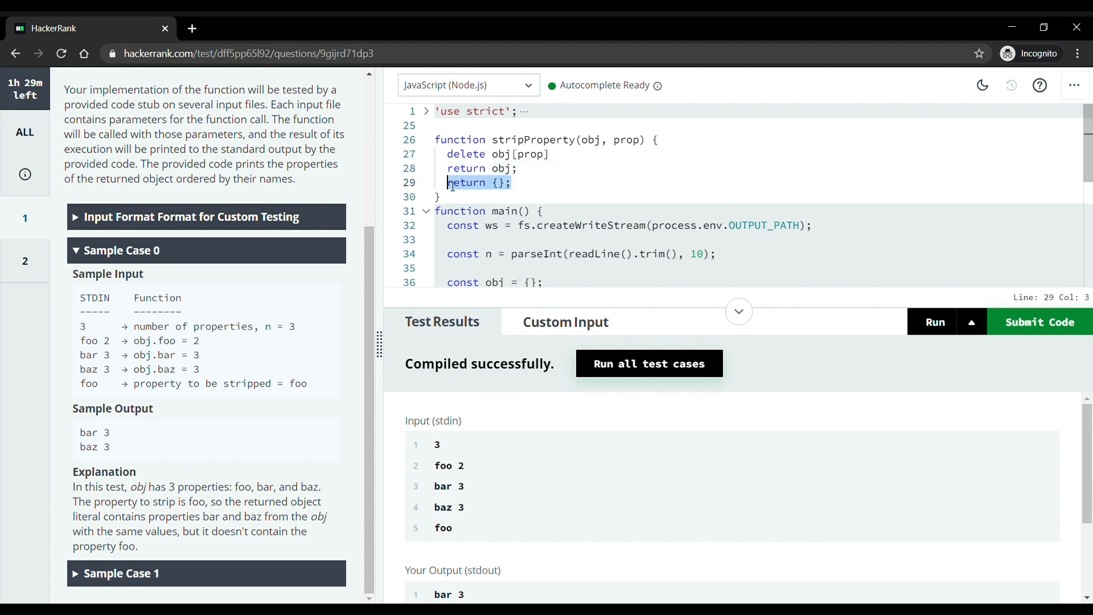
mouse_move(546, 194)
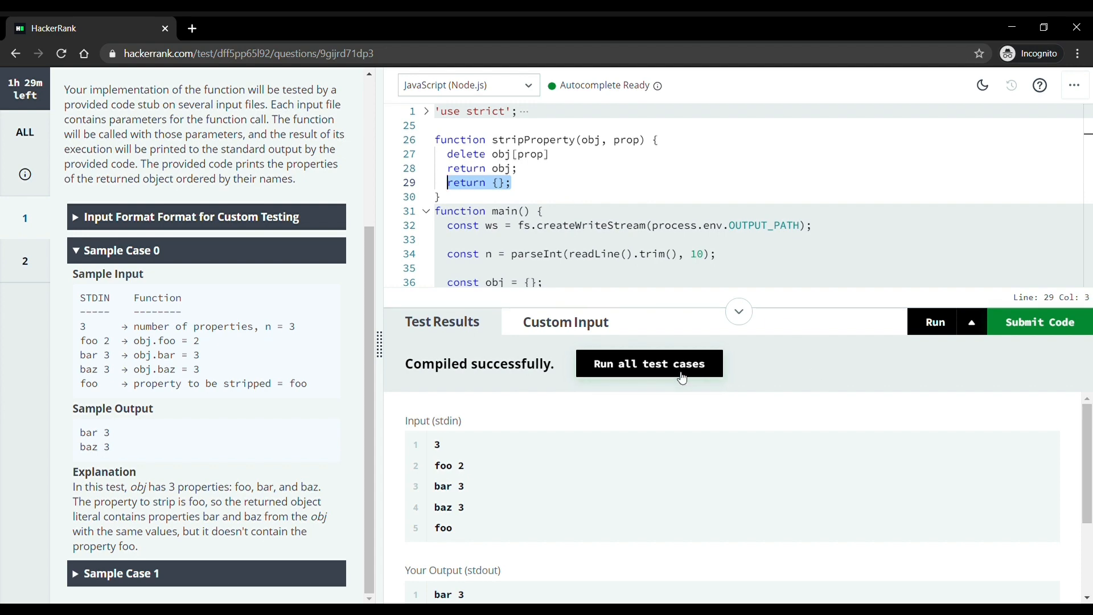
left_click(648, 364)
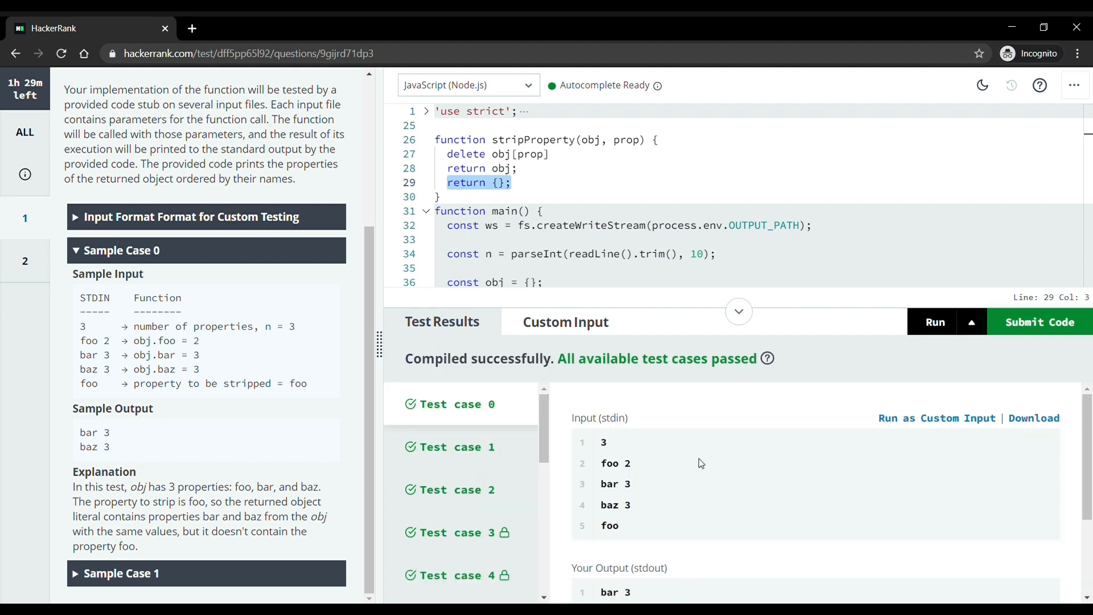
scroll("down", 3)
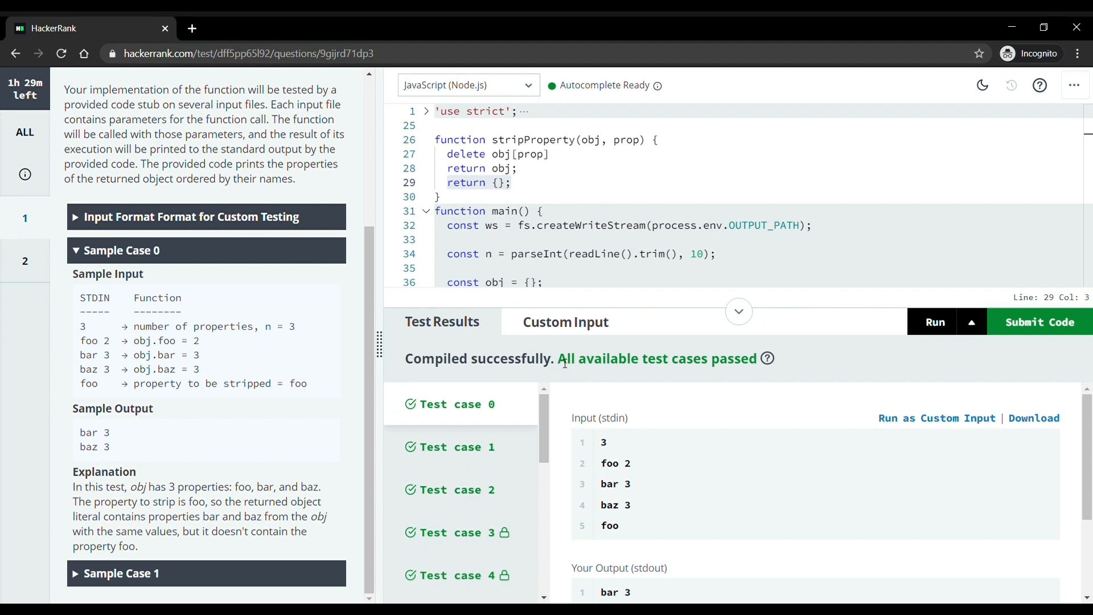
mouse_move(976, 373)
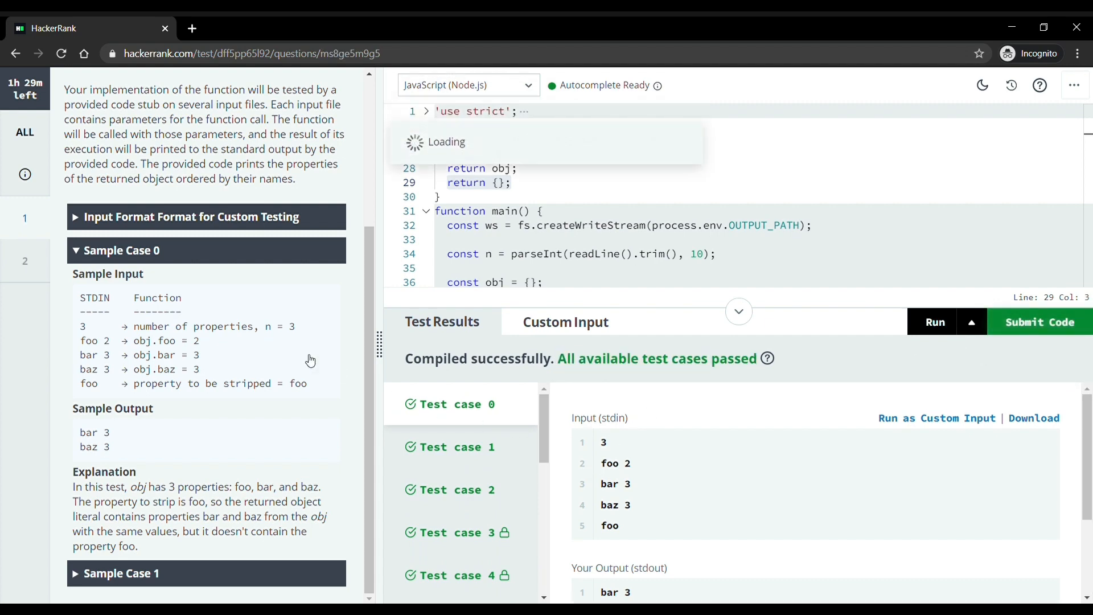
Switch to question 2, Joined Logger, and read through its description and sample cases.
left_click(24, 260)
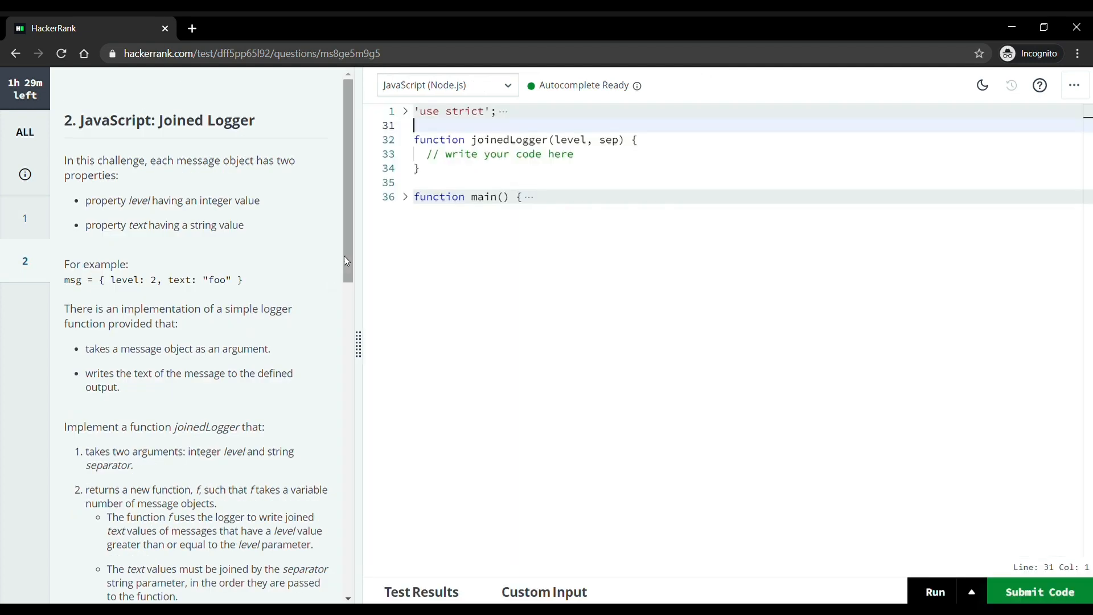
mouse_move(225, 263)
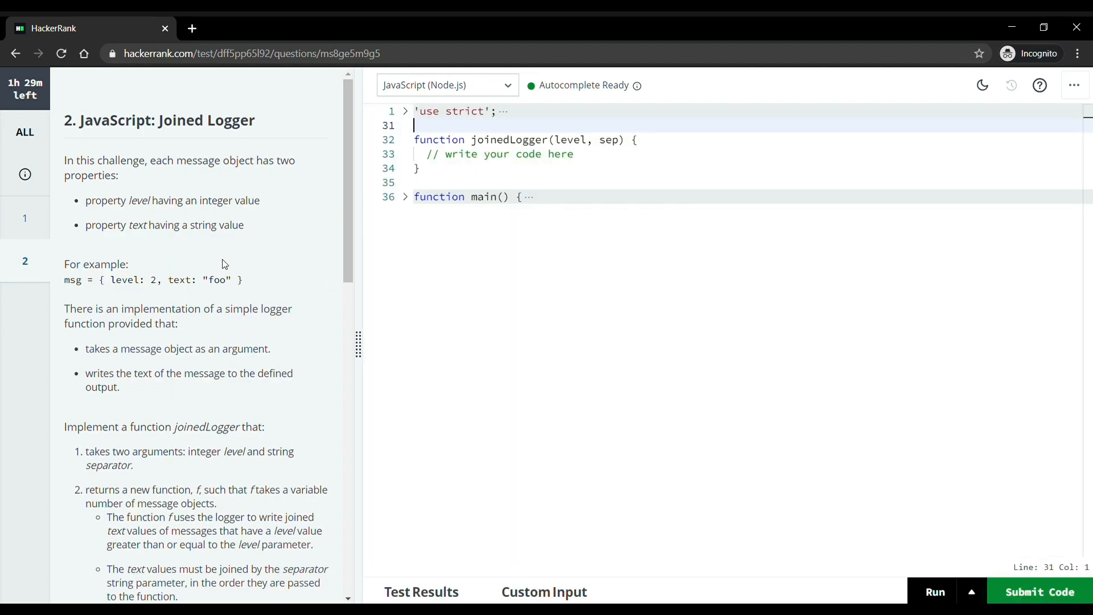
scroll("down", 3)
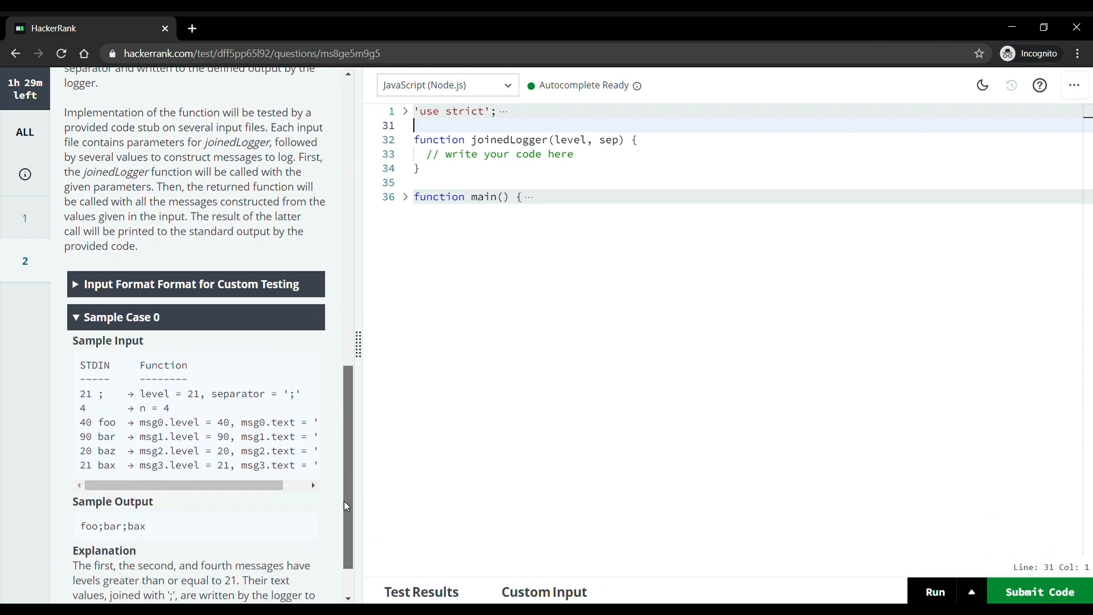
scroll("down", 3)
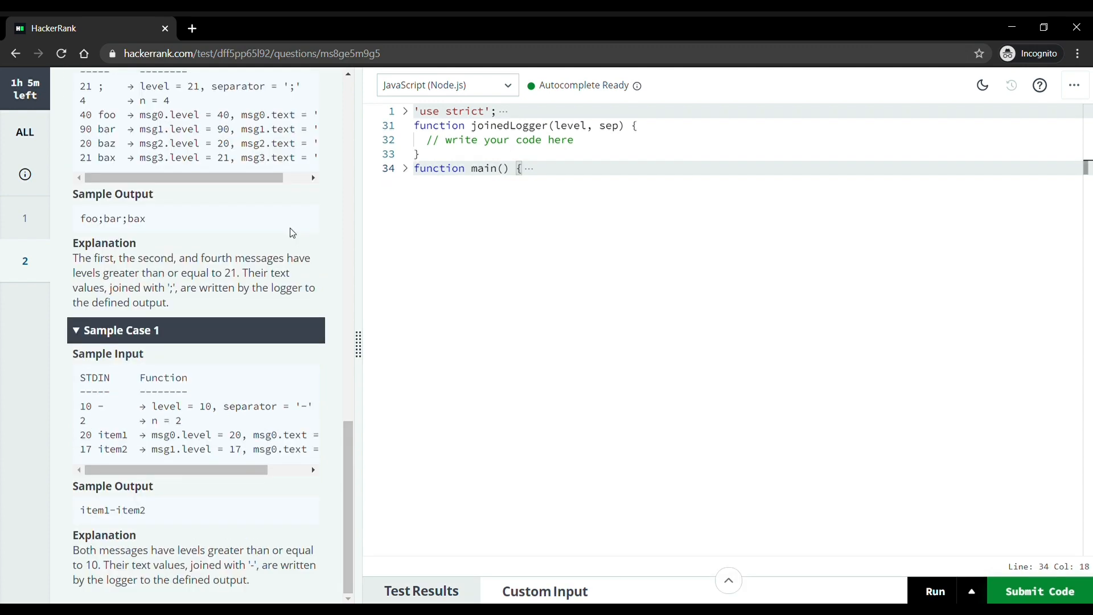
mouse_move(50, 155)
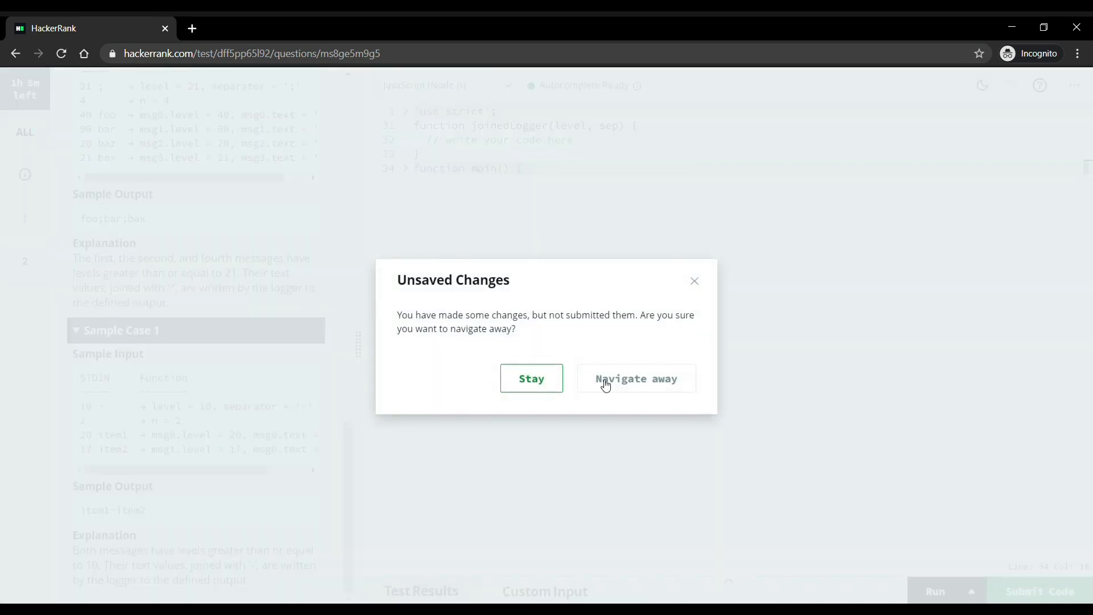
Navigate away from Joined Logger, Submit Test, and confirm 'Yes, close this test'.
left_click(636, 378)
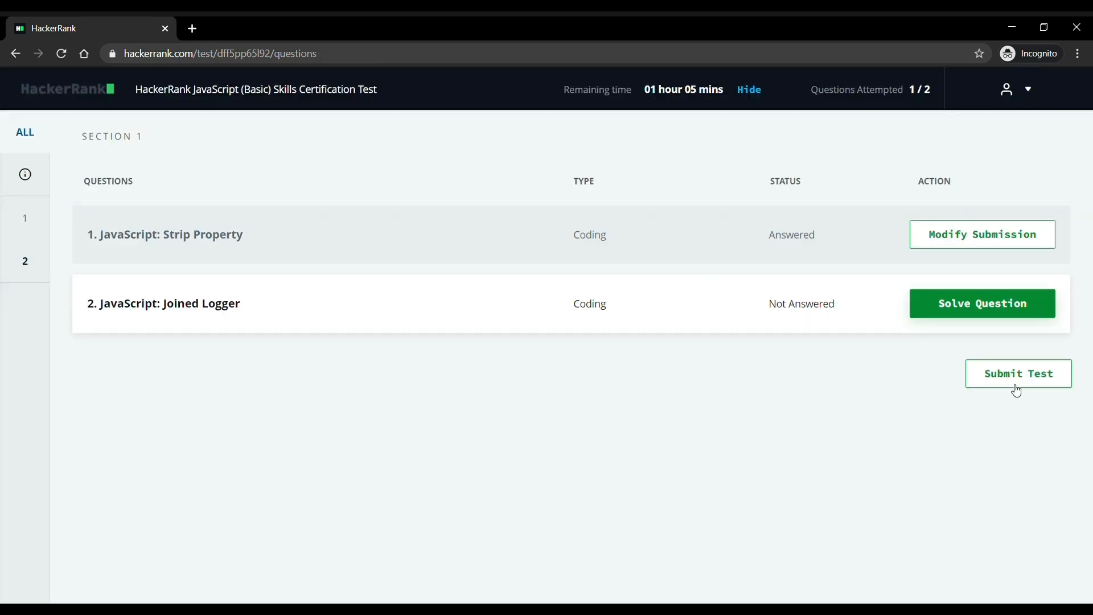
mouse_move(1013, 387)
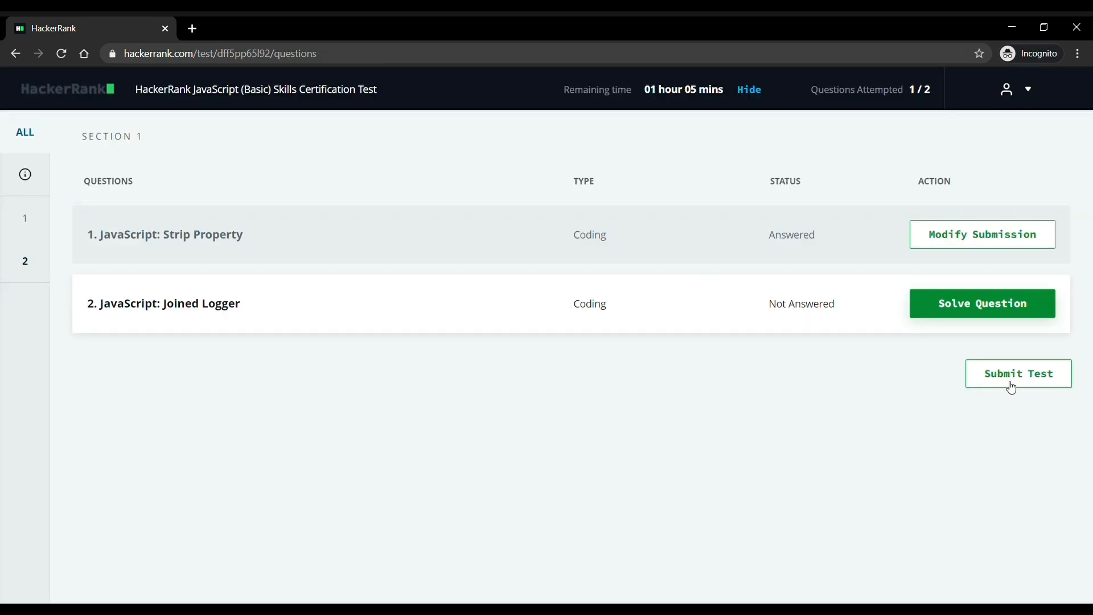
left_click(1018, 374)
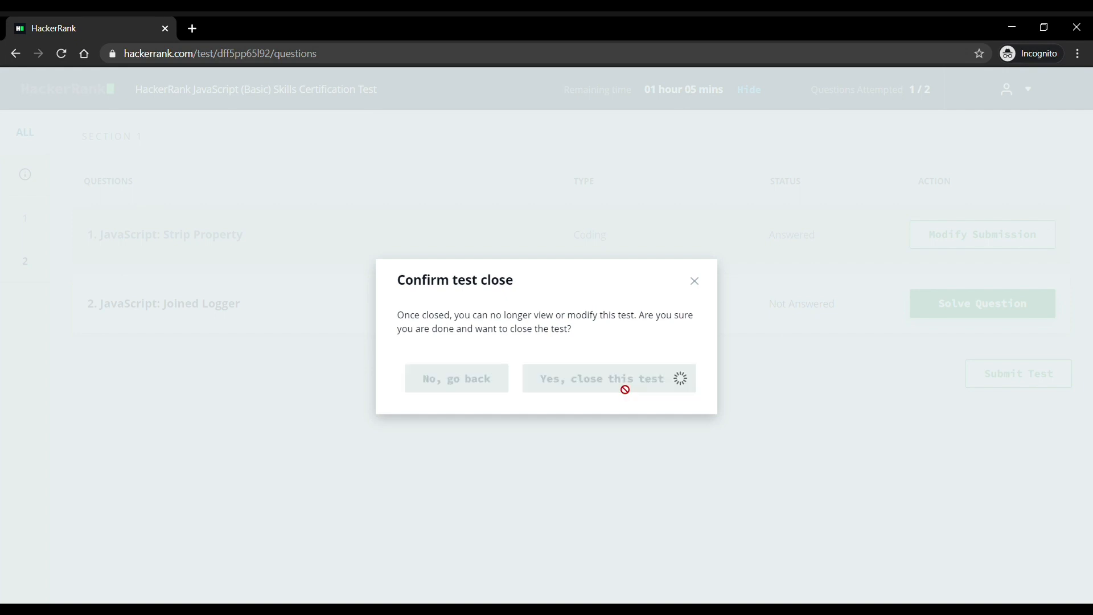
left_click(602, 378)
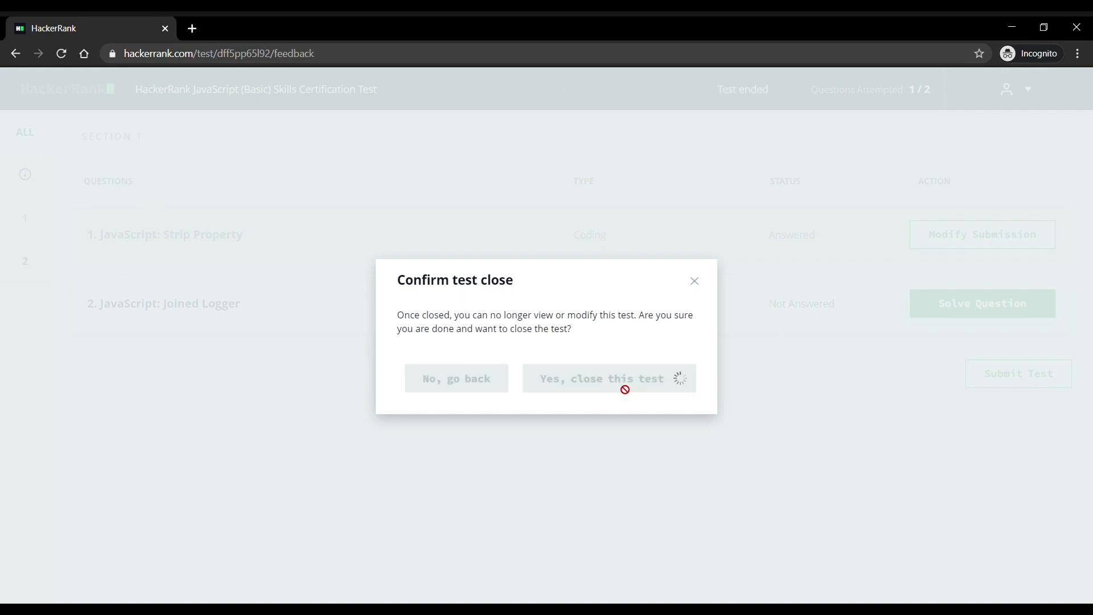
left_click(601, 378)
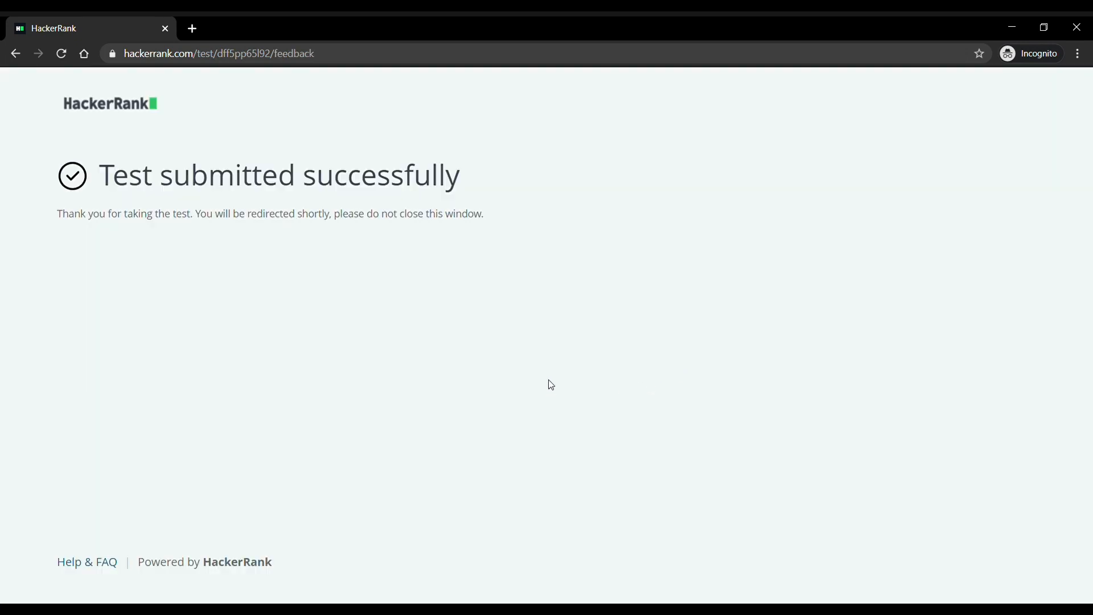